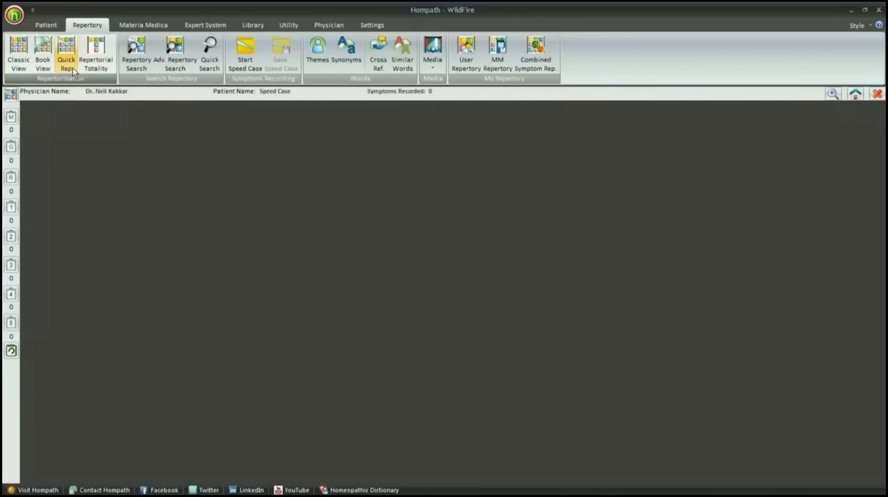
pyautogui.moveTo(94, 54)
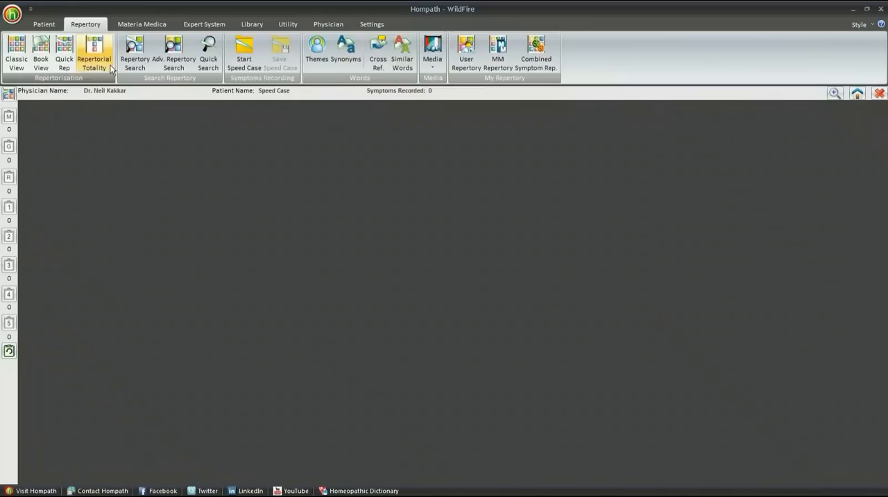
# Step: Start Repertorial Totality from the Repertory tab to get a Quick Repertorisation sheet
pyautogui.click(94, 52)
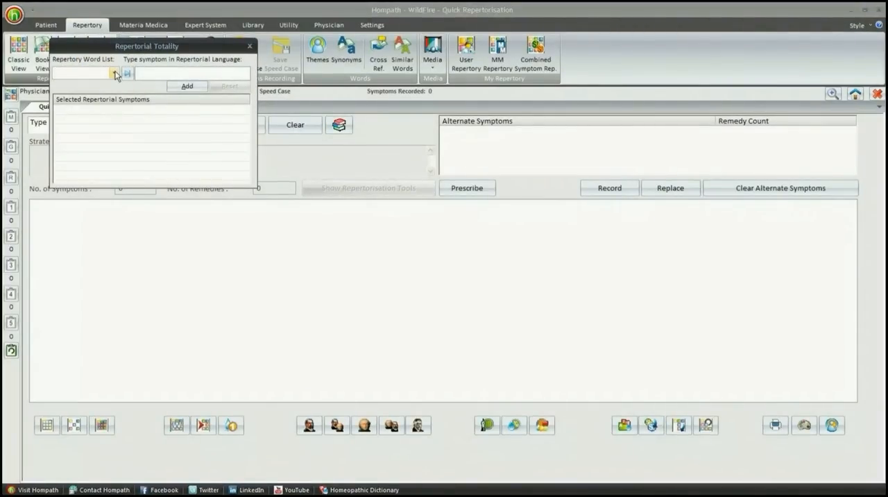
# Step: Enter 'Cheerful' in the Repertory Word List field as the first symptom
pyautogui.click(111, 73)
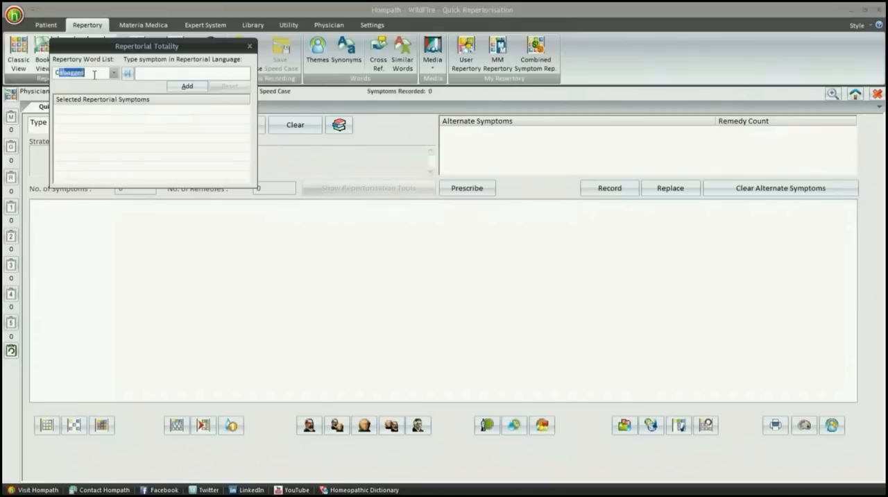
pyautogui.write('Chee')
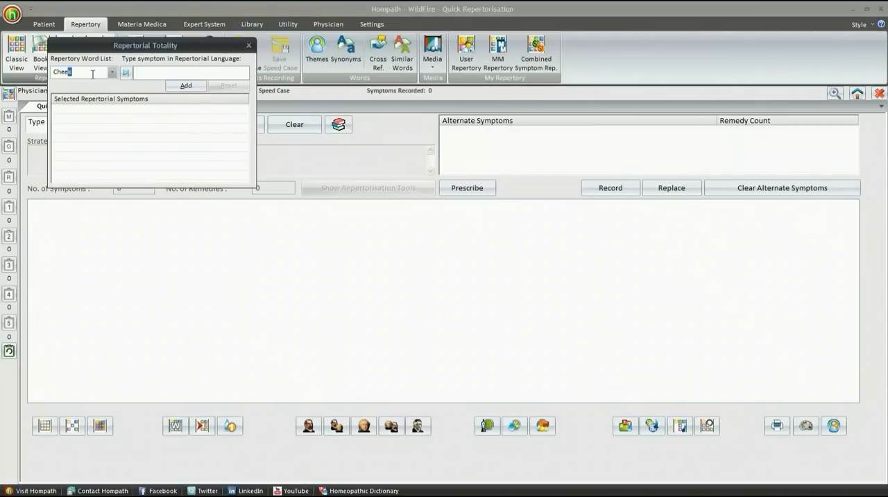
pyautogui.write('rful')
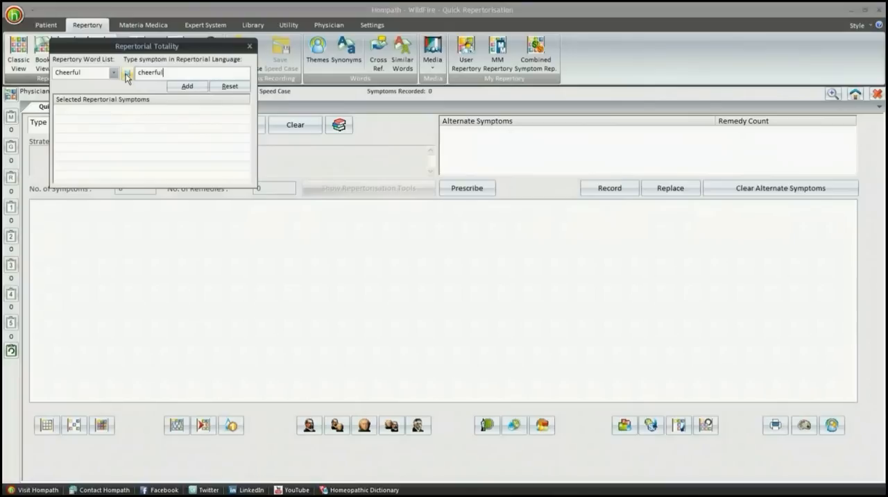
# Step: Add cheerful, industrious, anxiety about future, bursting headaches, sun aggravation and craving sweets to the sheet
pyautogui.click(186, 86)
pyautogui.write('Industri')
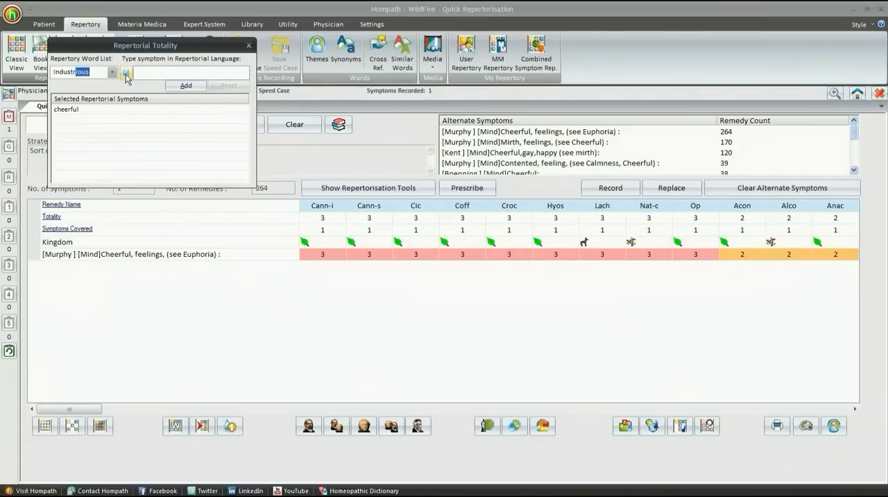
pyautogui.click(185, 86)
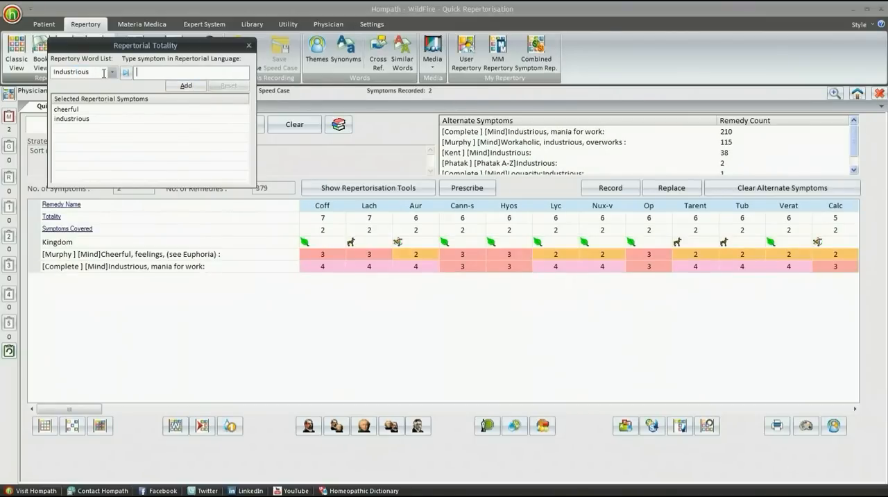
pyautogui.write('Anxieties')
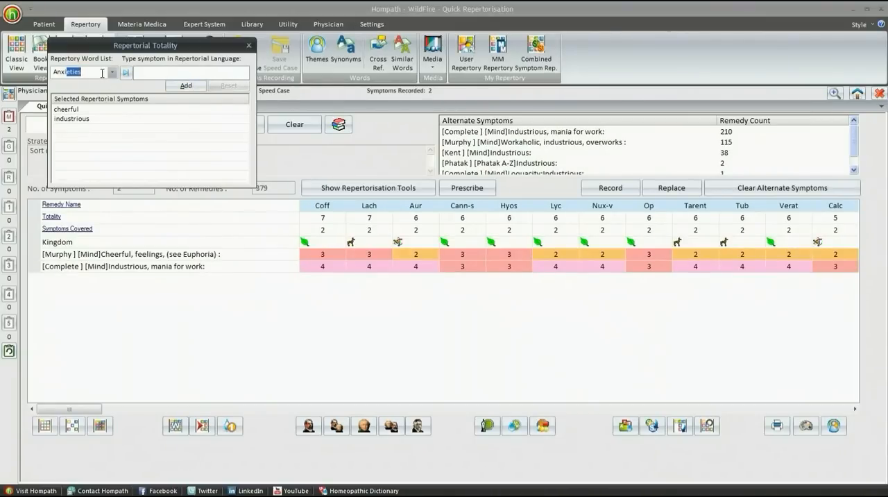
pyautogui.write('anxiety ful')
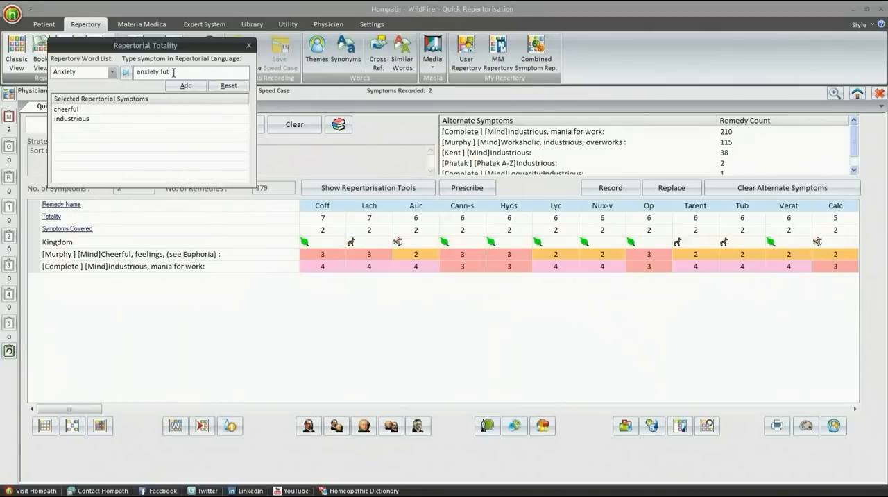
pyautogui.click(185, 86)
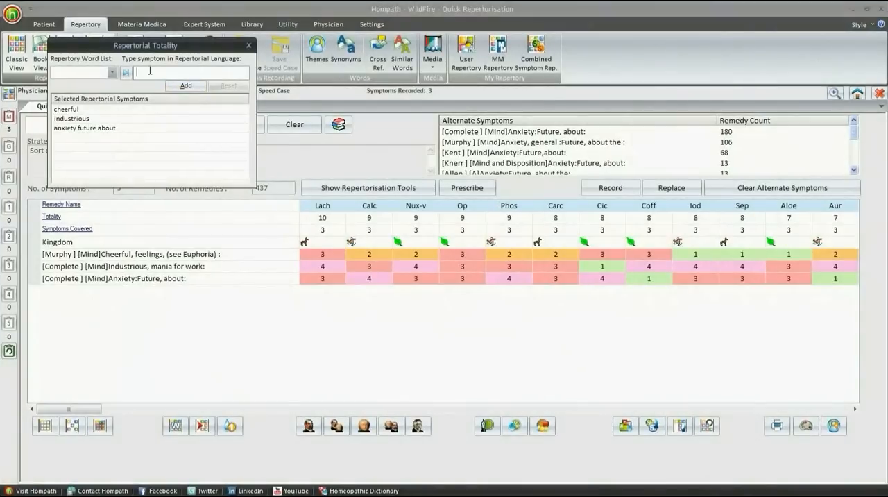
pyautogui.click(186, 86)
pyautogui.write('agg sun')
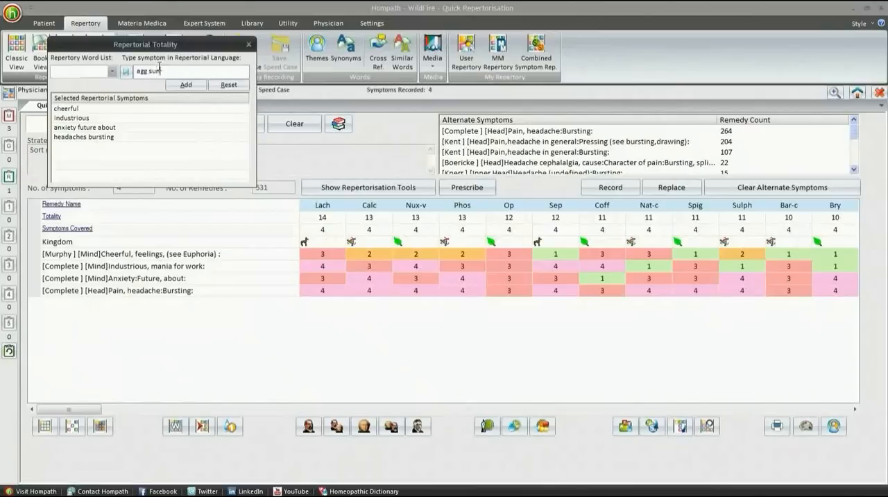
pyautogui.click(186, 86)
pyautogui.write('cravin')
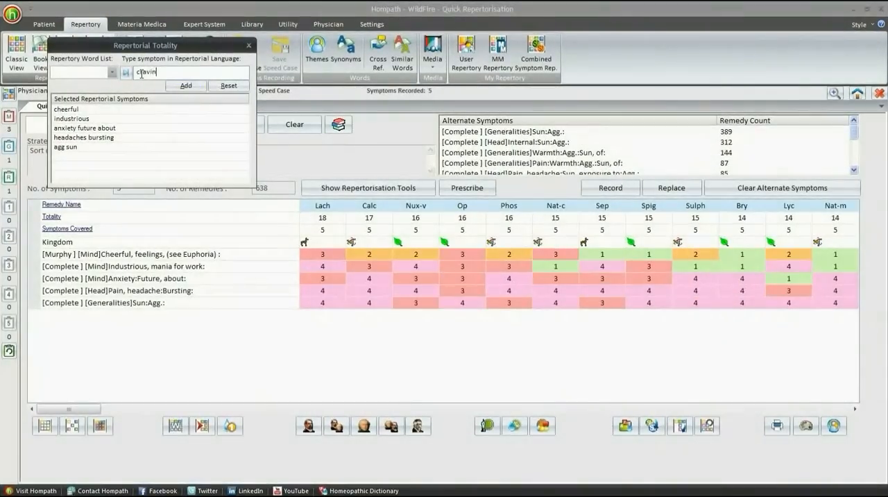
pyautogui.click(186, 86)
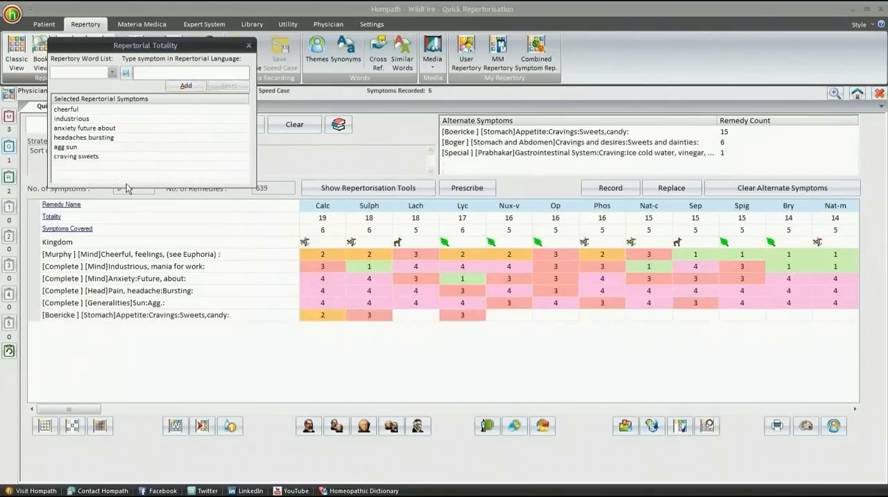
# Step: Add alternating pain, yellow discharges, periodic headache, easily bleeding aphthae and bluish gums
pyautogui.write('pain alternating')
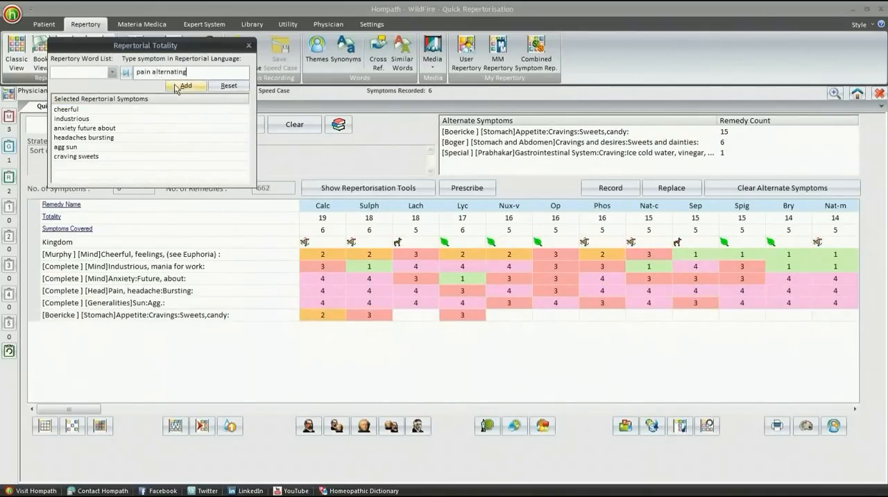
pyautogui.click(185, 86)
pyautogui.write('yellow discharges')
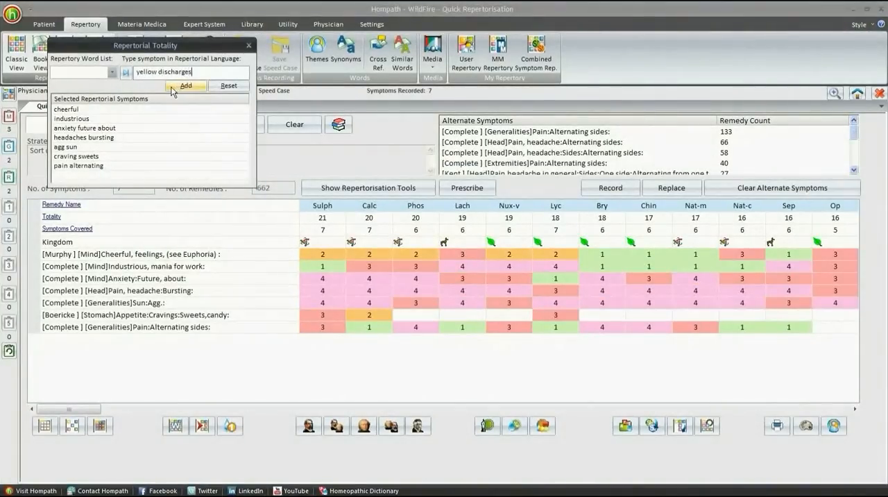
pyautogui.click(184, 86)
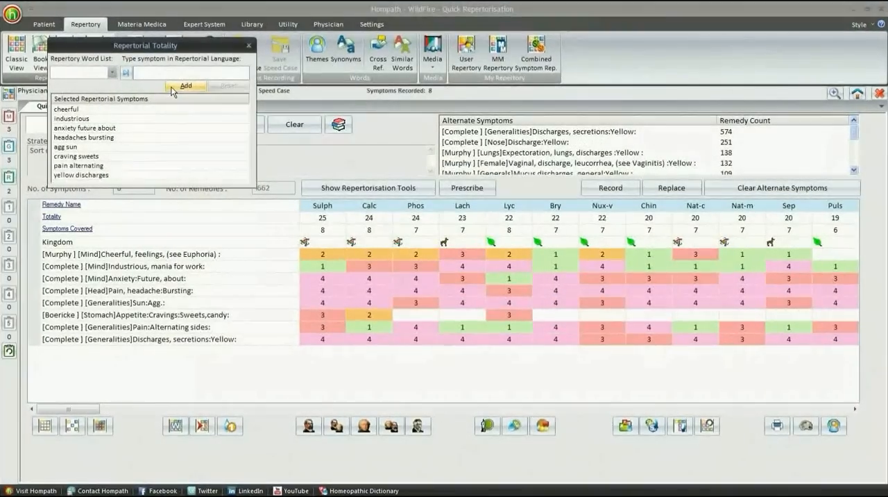
pyautogui.write('periodic headaches')
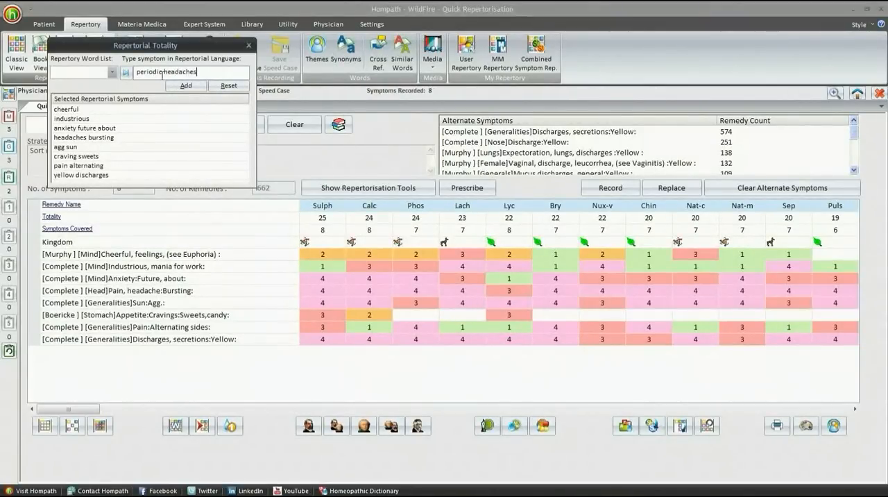
pyautogui.click(186, 86)
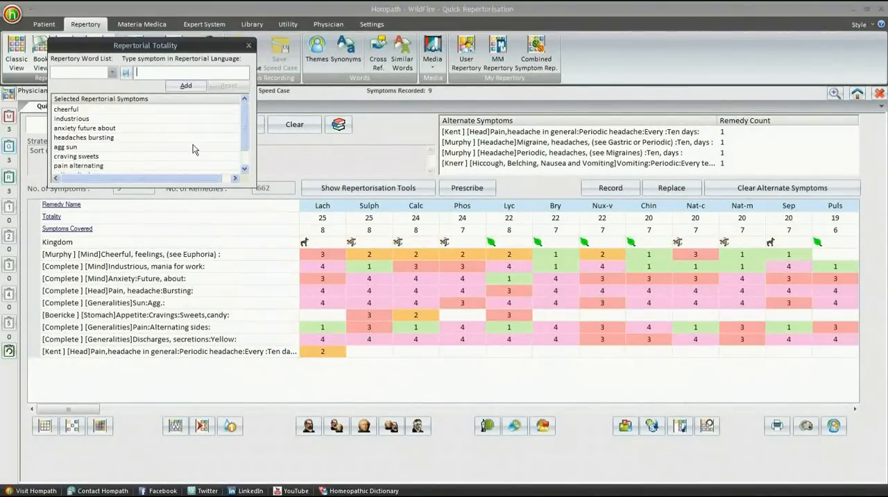
pyautogui.write('bleeding aphthae')
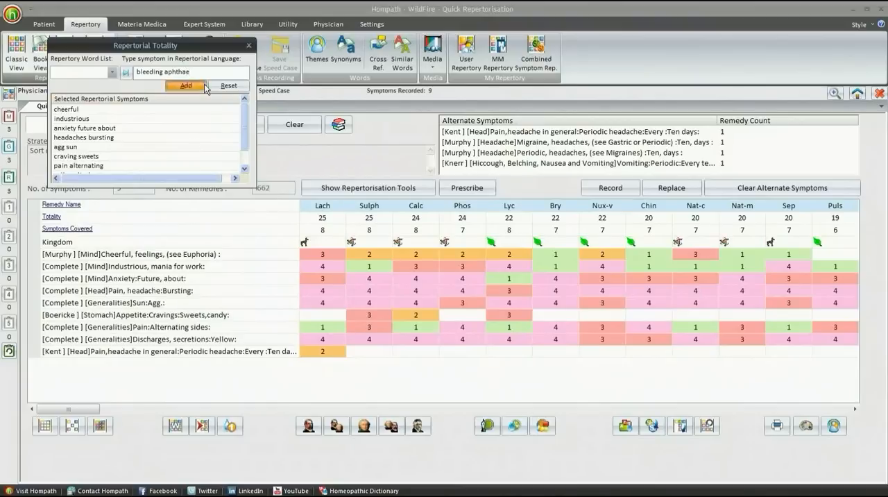
pyautogui.click(186, 86)
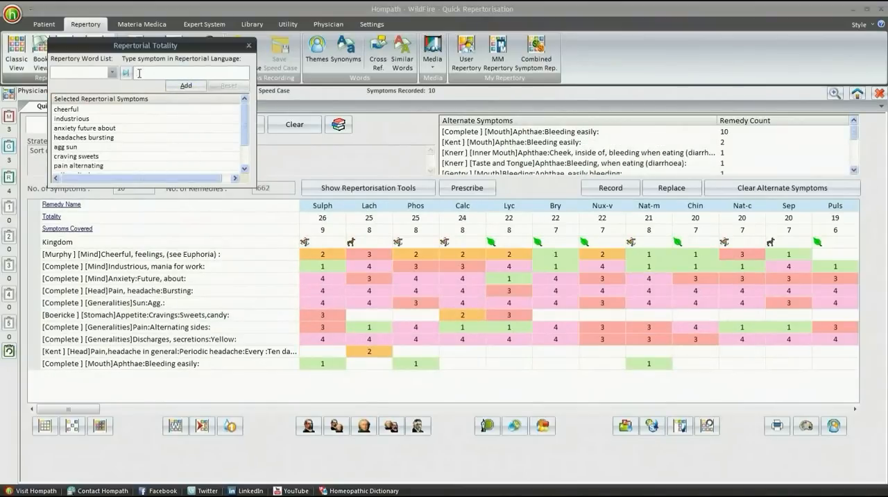
pyautogui.write('bluish gums')
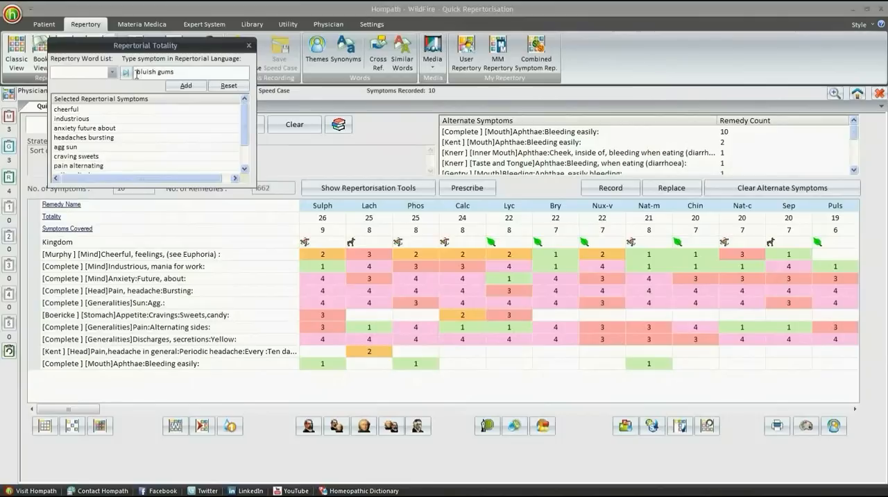
pyautogui.click(185, 86)
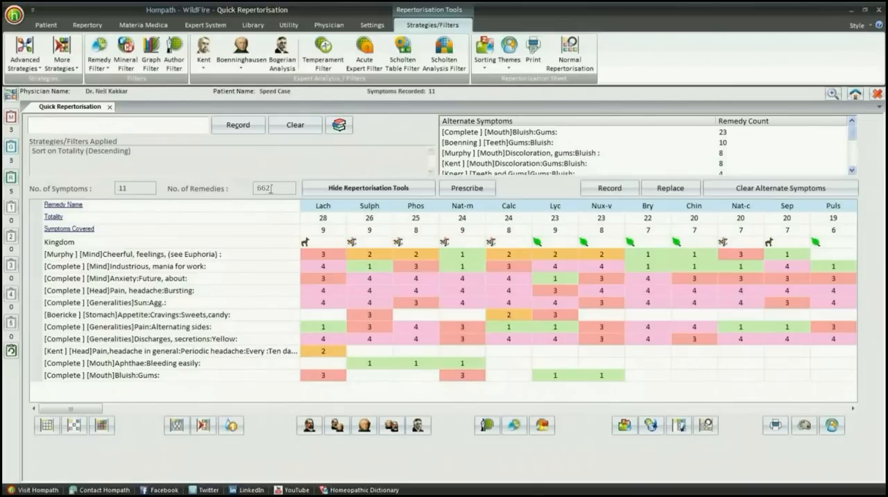
# Step: Show the repertorisation tools ribbon with strategies and filters over the eleven-symptom sheet
pyautogui.click(23, 54)
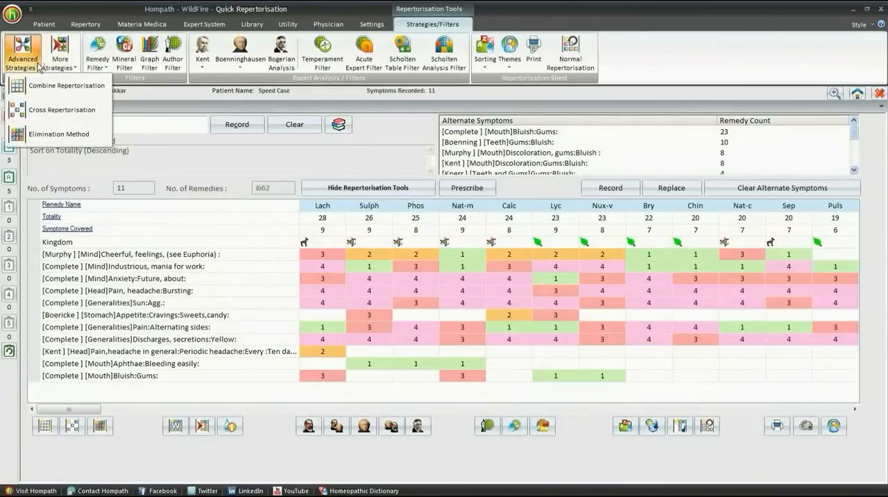
# Step: Cross-repertorise on four ticked symptoms including bluish gums, leaving only Lach
pyautogui.click(61, 109)
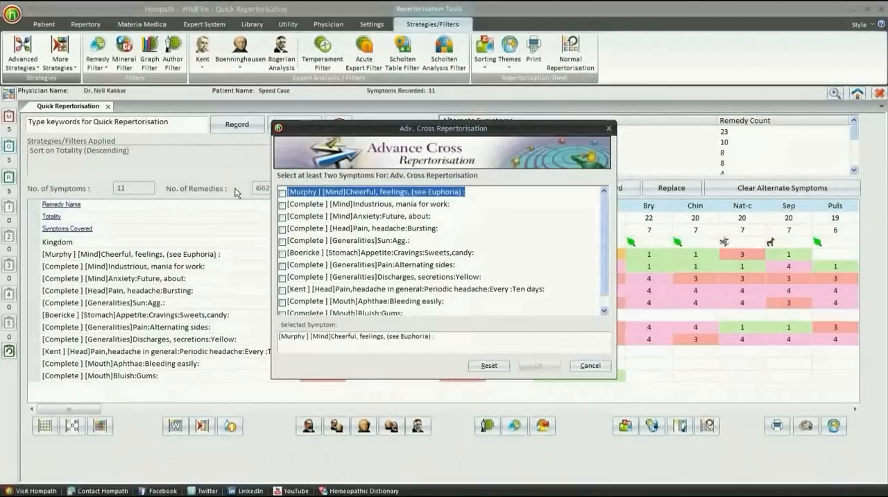
pyautogui.moveTo(271, 214)
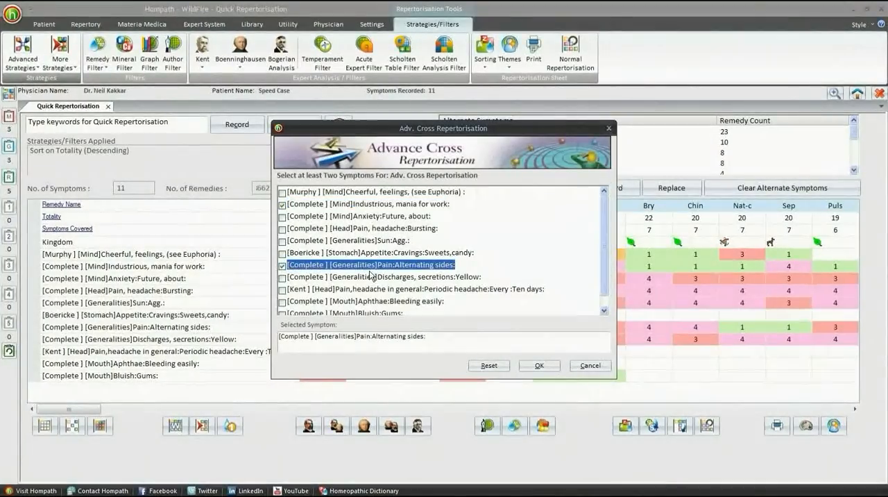
pyautogui.moveTo(416, 298)
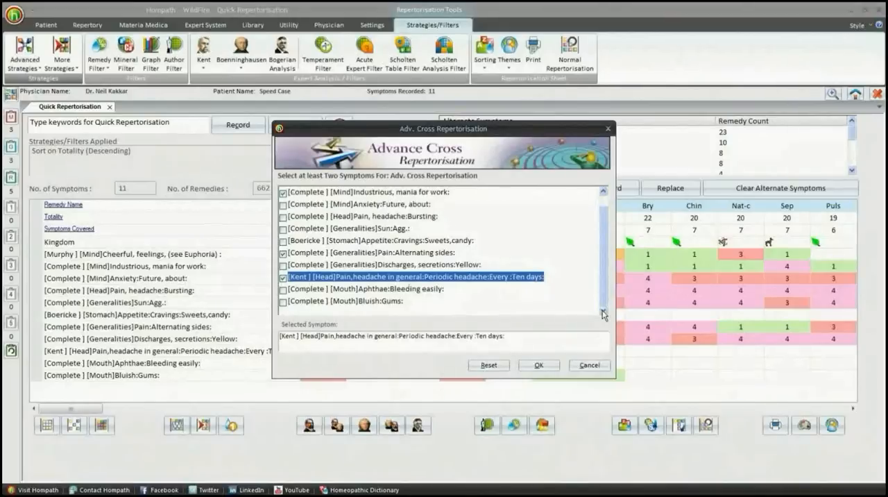
pyautogui.click(283, 305)
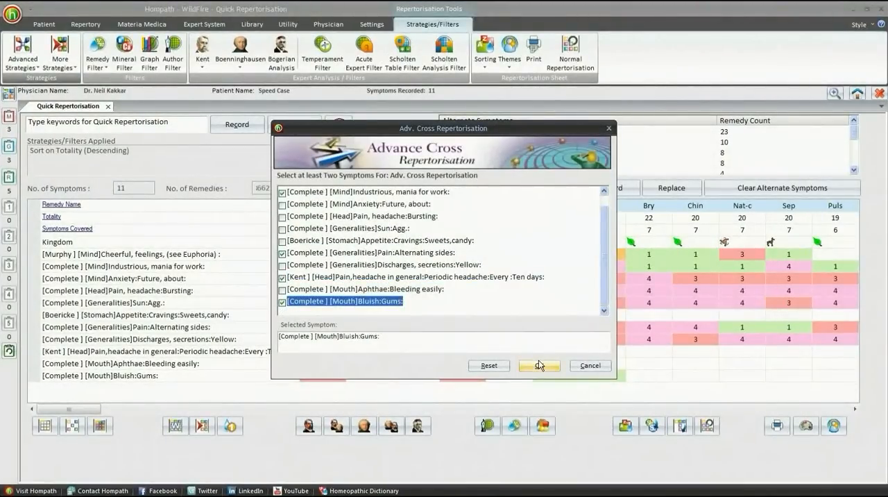
pyautogui.click(538, 366)
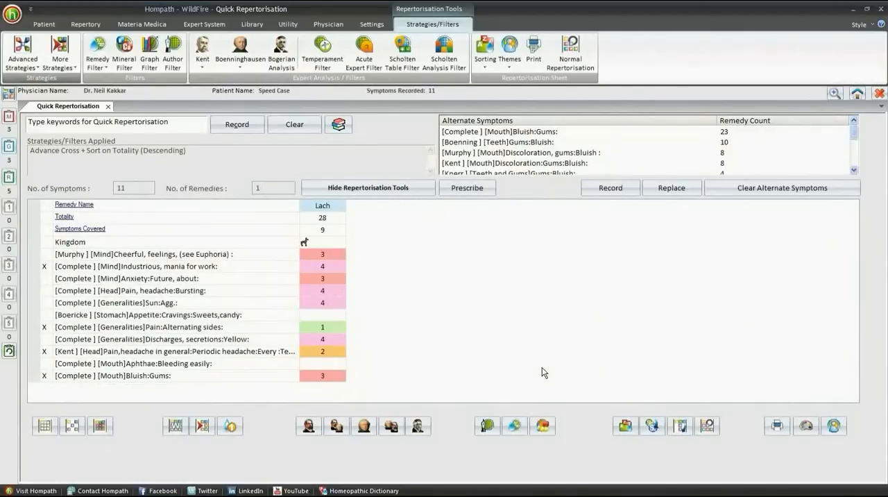
pyautogui.moveTo(346, 278)
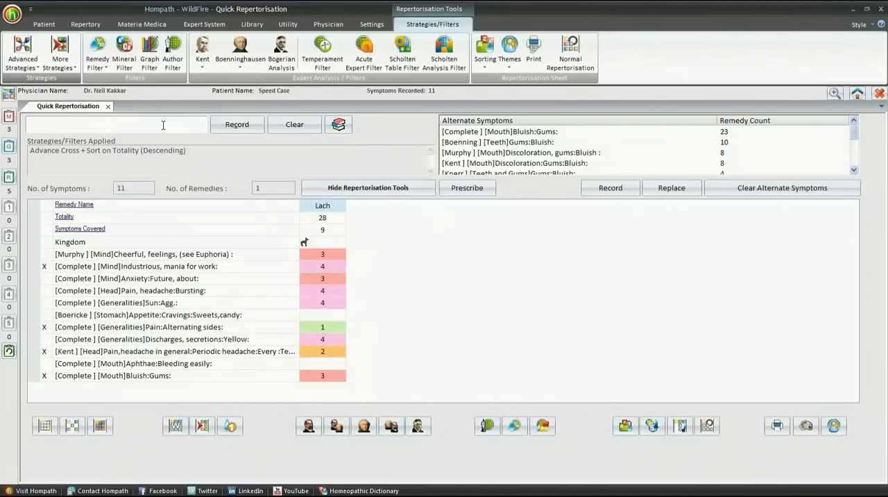
# Step: Record the rubric Food and drinks: Sweets: Desires as a twelfth symptom
pyautogui.write('Sweets desir')
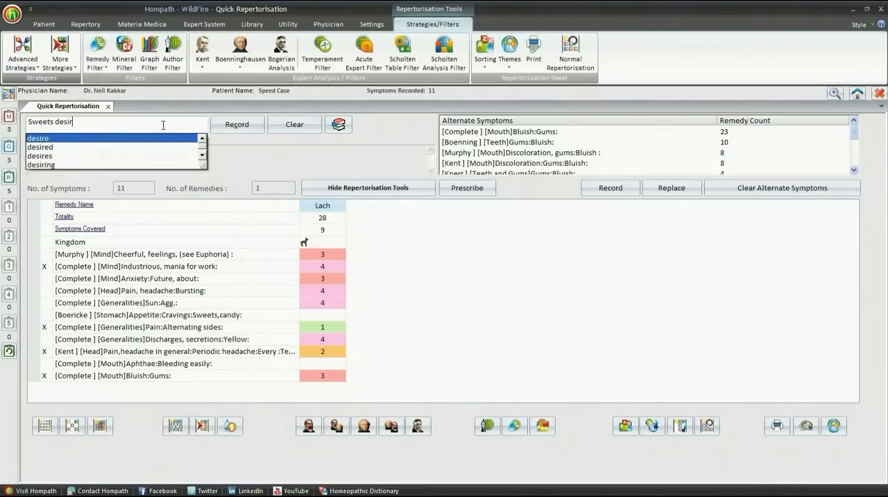
pyautogui.click(236, 123)
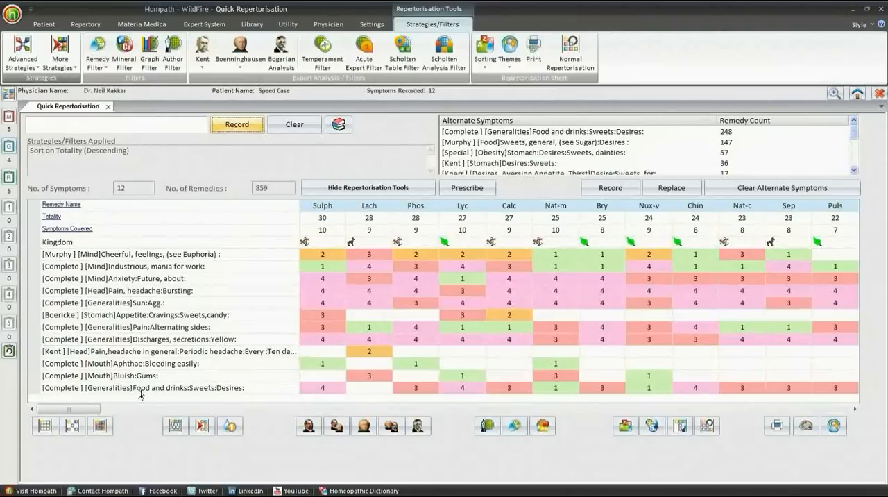
pyautogui.moveTo(219, 395)
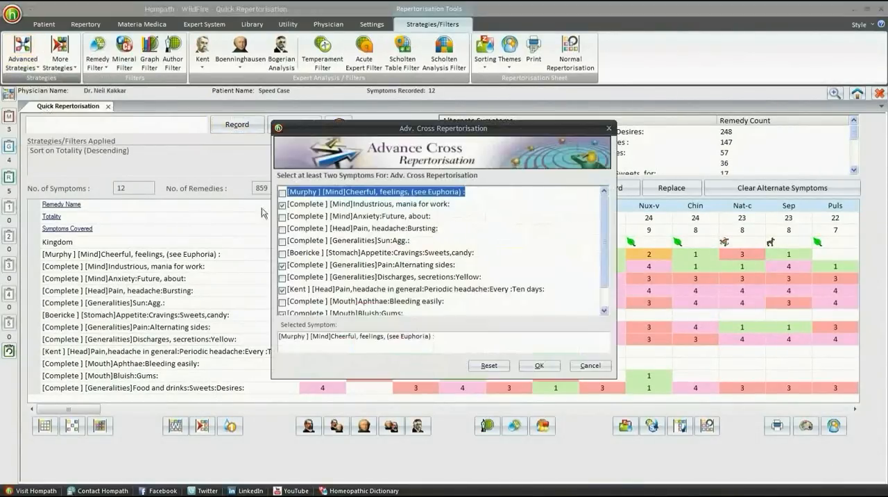
# Step: Rerun cross-repertorisation on the twelve symptoms, narrowing to Lach, then restore the 859-remedy sheet
pyautogui.click(538, 364)
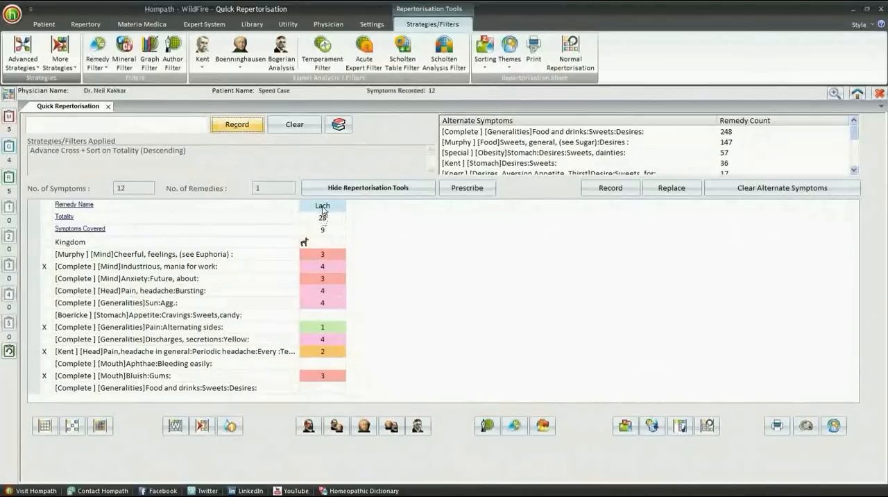
pyautogui.rightClick(322, 206)
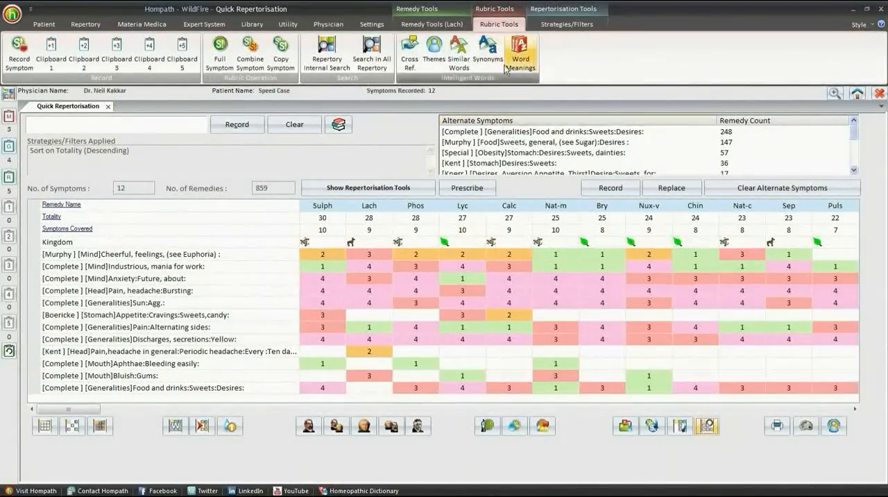
pyautogui.click(566, 23)
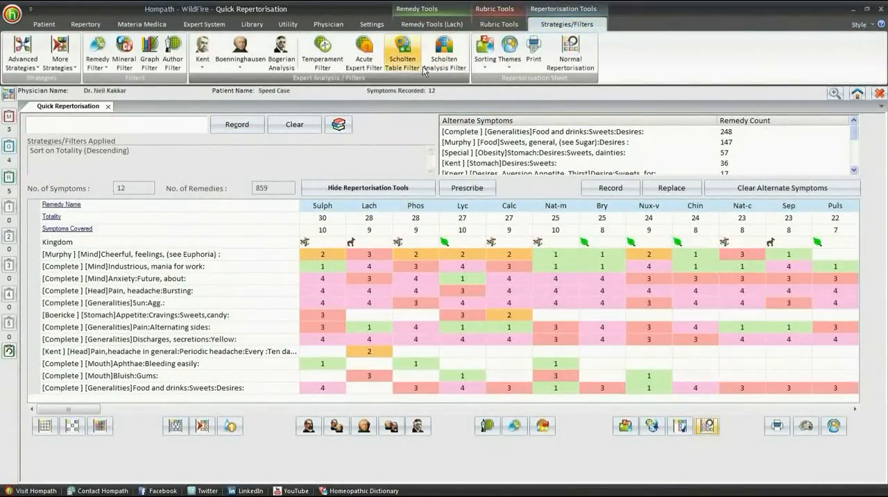
pyautogui.click(322, 53)
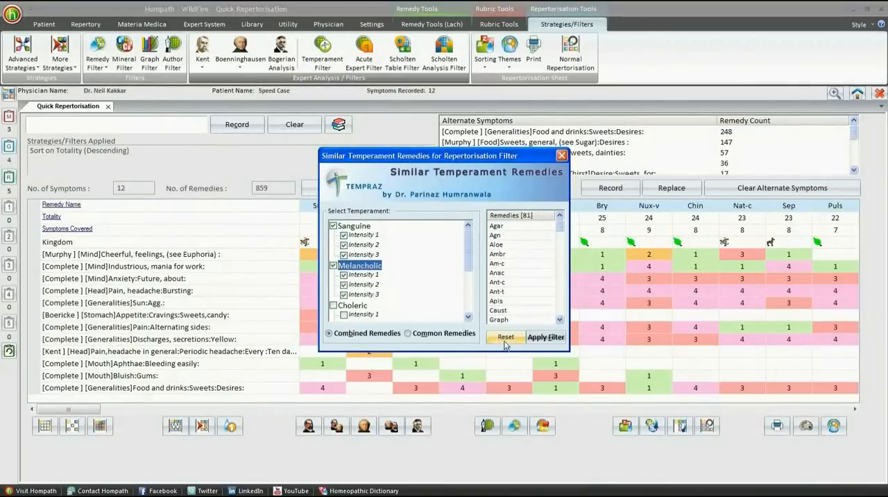
pyautogui.click(547, 335)
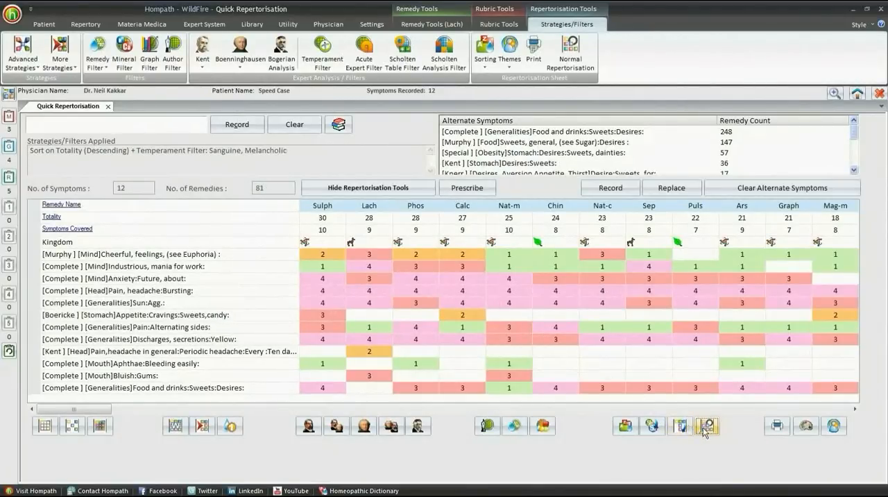
pyautogui.click(706, 424)
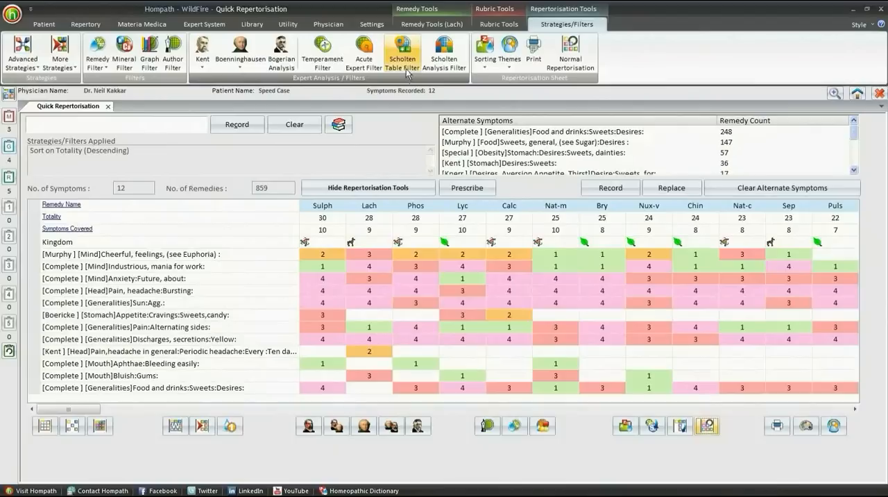
# Step: Apply the Scholten table filter at stage St8 (23 remedies), then return to normal repertorisation
pyautogui.click(401, 53)
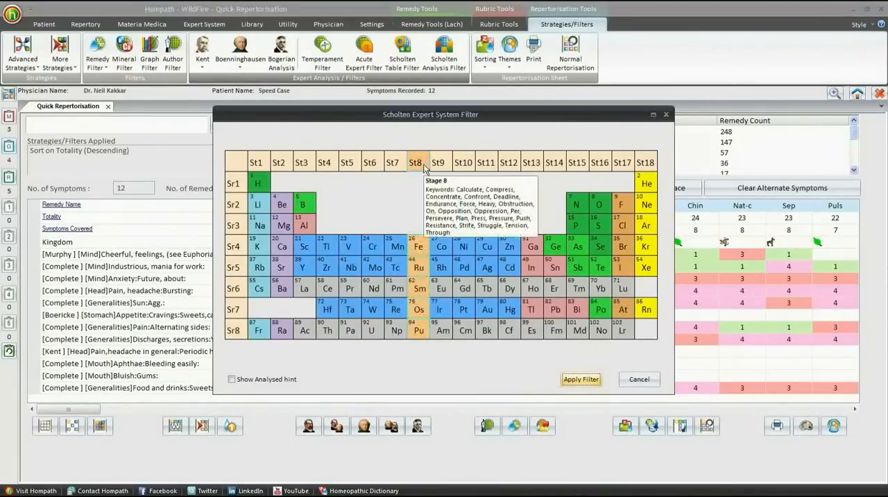
pyautogui.click(580, 379)
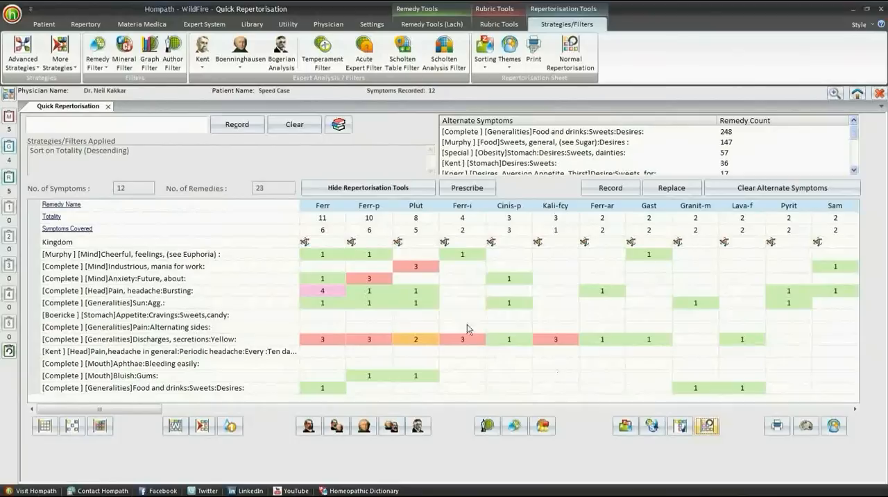
pyautogui.moveTo(685, 418)
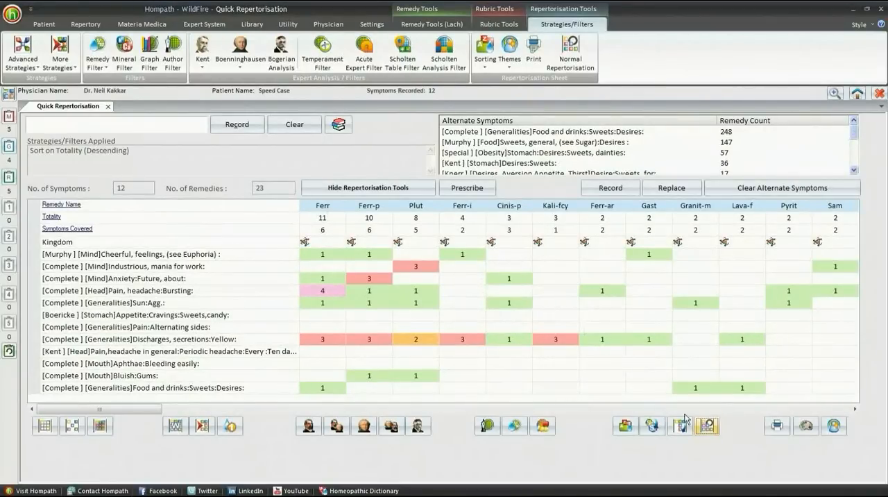
pyautogui.click(706, 424)
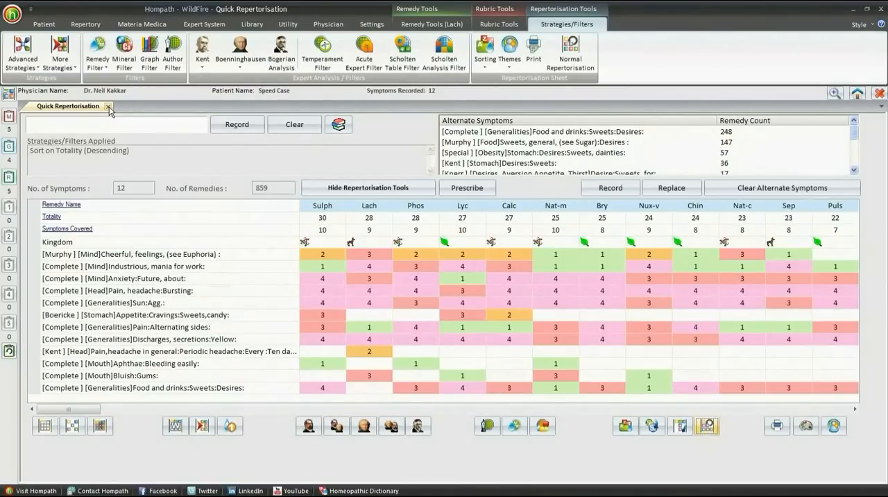
# Step: Close the Quick Repertorisation sheet and show Hompath's contact details
pyautogui.click(108, 106)
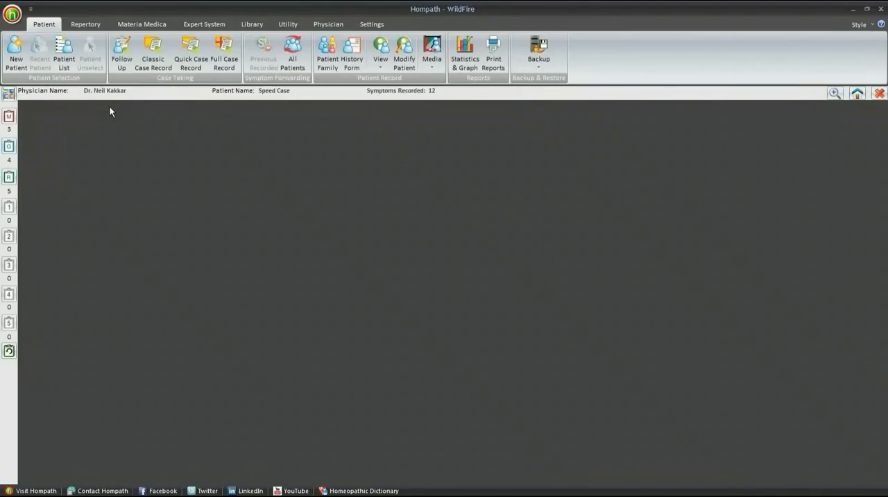
pyautogui.click(103, 491)
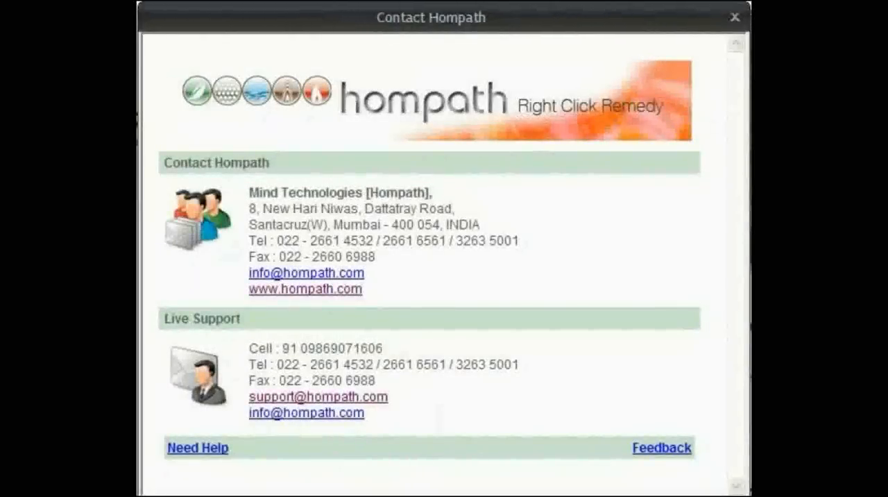